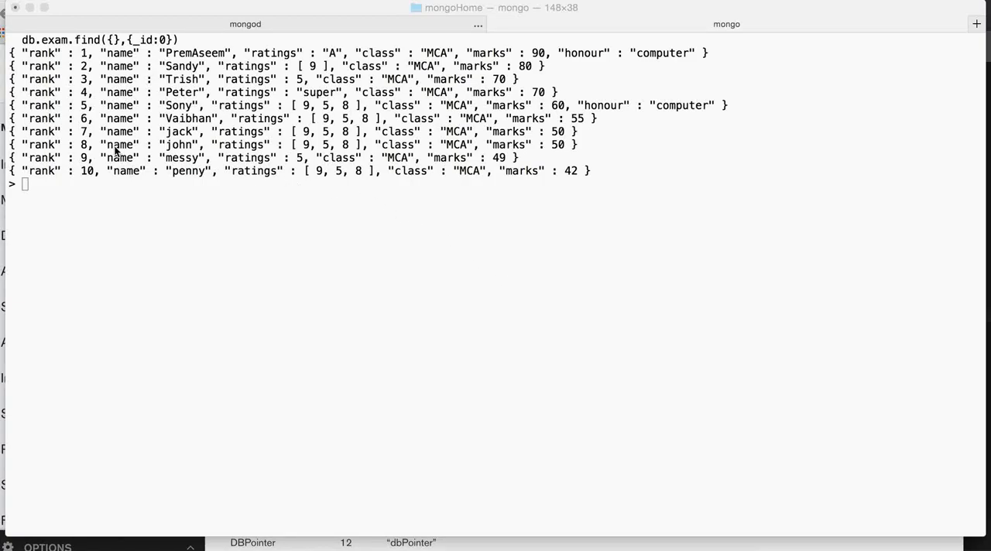
{"action": "mouse_move", "coordinate": [148, 106]}
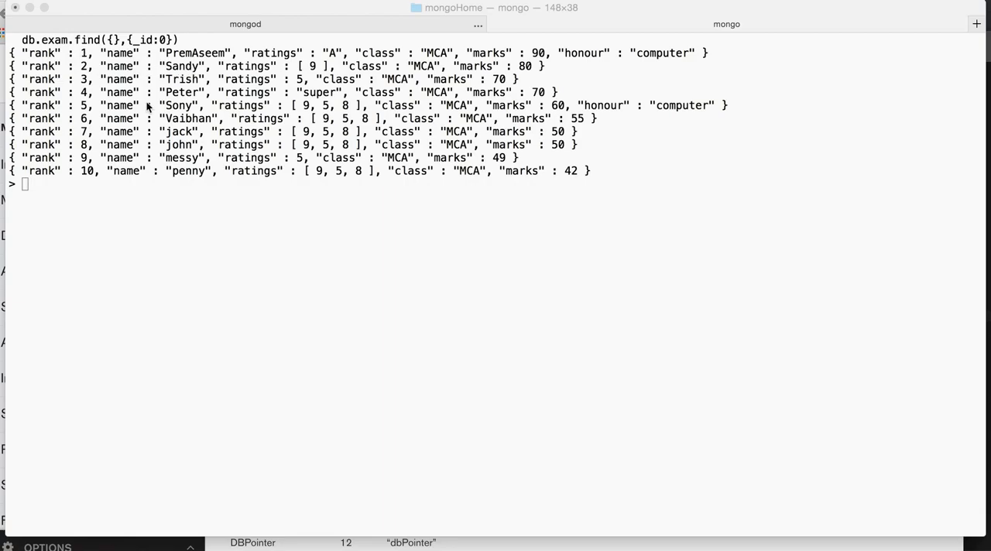
{"action": "mouse_move", "coordinate": [358, 300]}
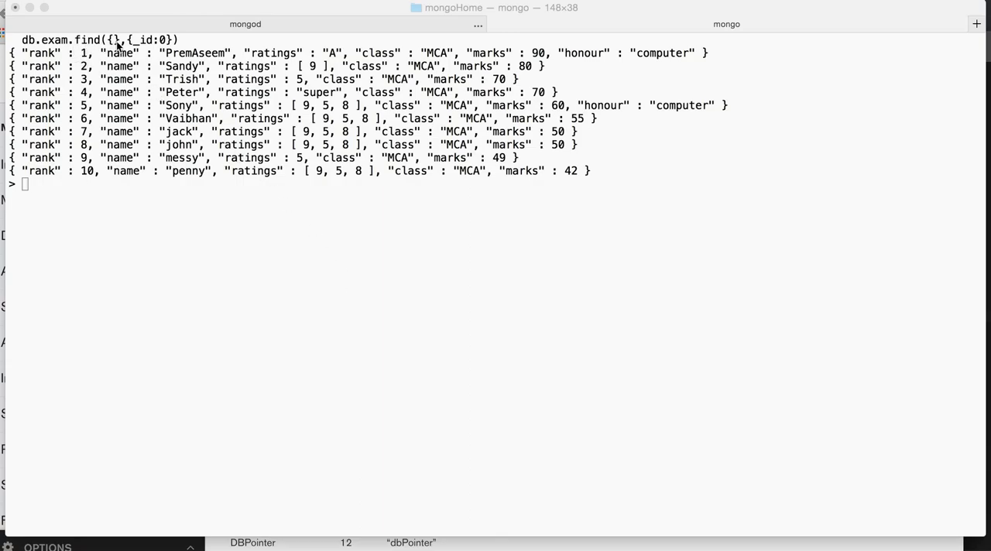
{"action": "mouse_move", "coordinate": [105, 142]}
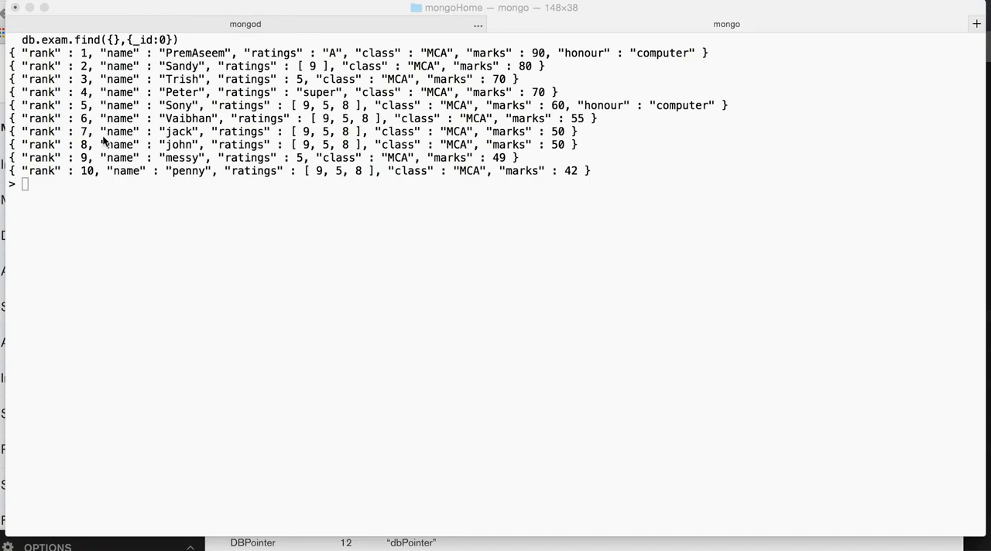
{"action": "mouse_move", "coordinate": [142, 243]}
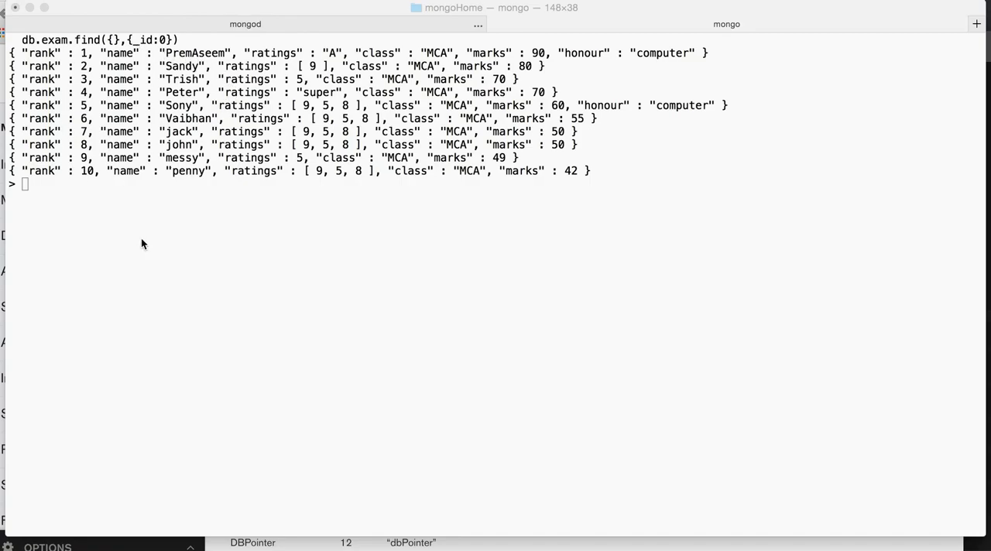
Step: Run db.exam.find({},{_id:0}) to list all ten exam documents without _id
{"action": "type", "text": "db.exam.find({},{_id:0})"}
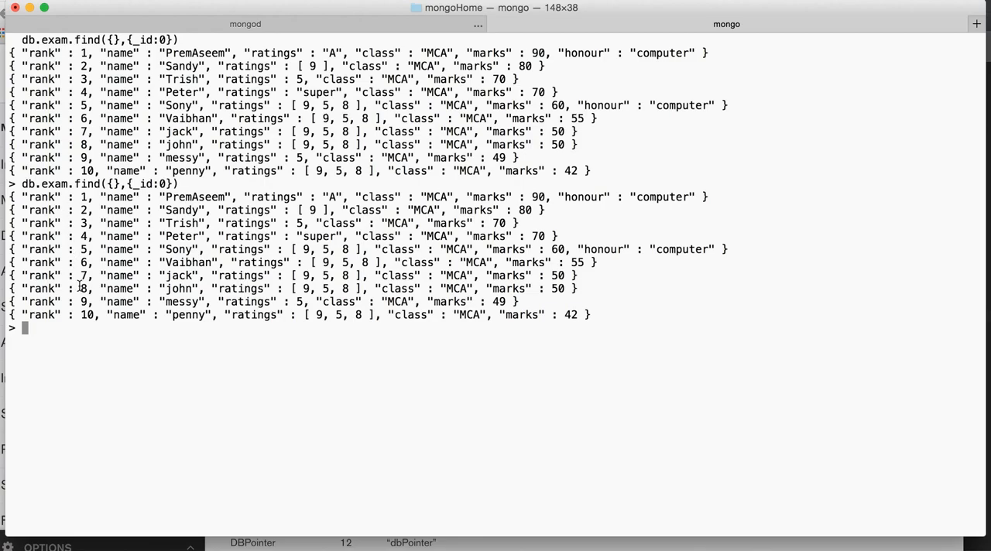
{"action": "mouse_move", "coordinate": [102, 317]}
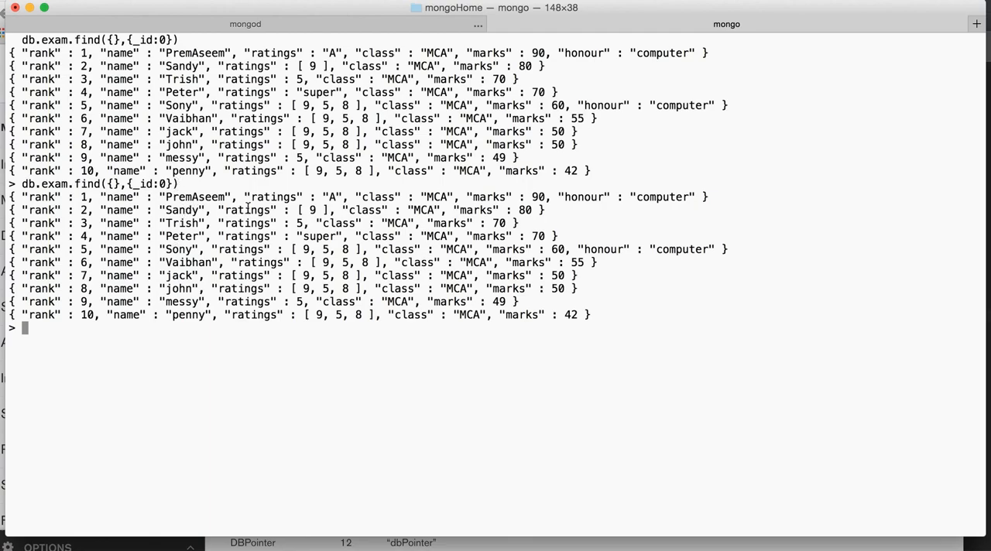
{"action": "mouse_move", "coordinate": [678, 204]}
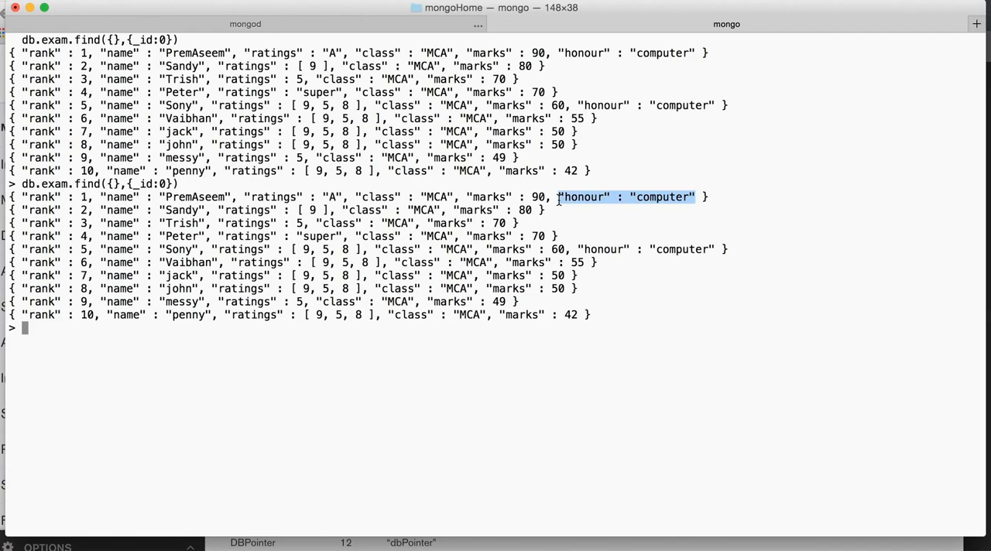
{"action": "mouse_move", "coordinate": [225, 186]}
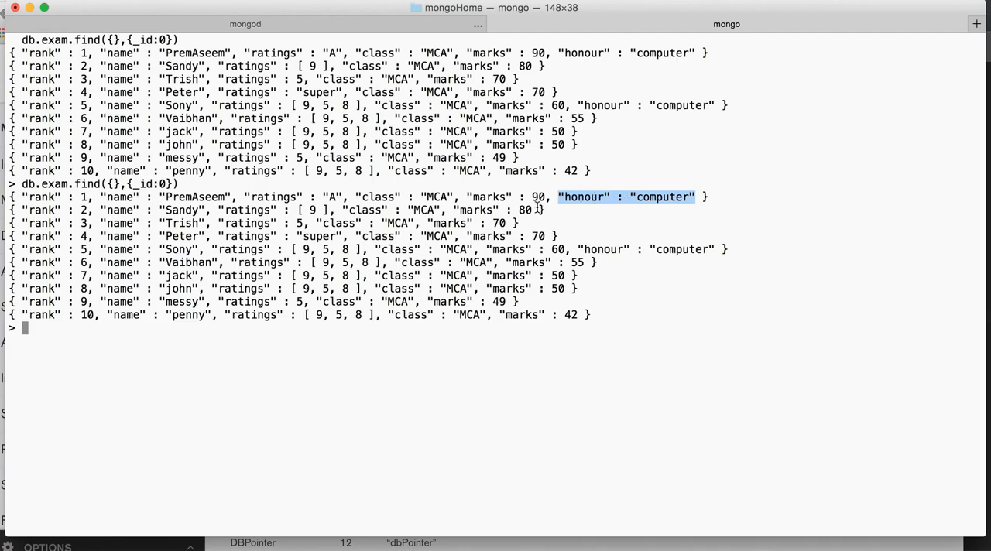
{"action": "mouse_move", "coordinate": [489, 369]}
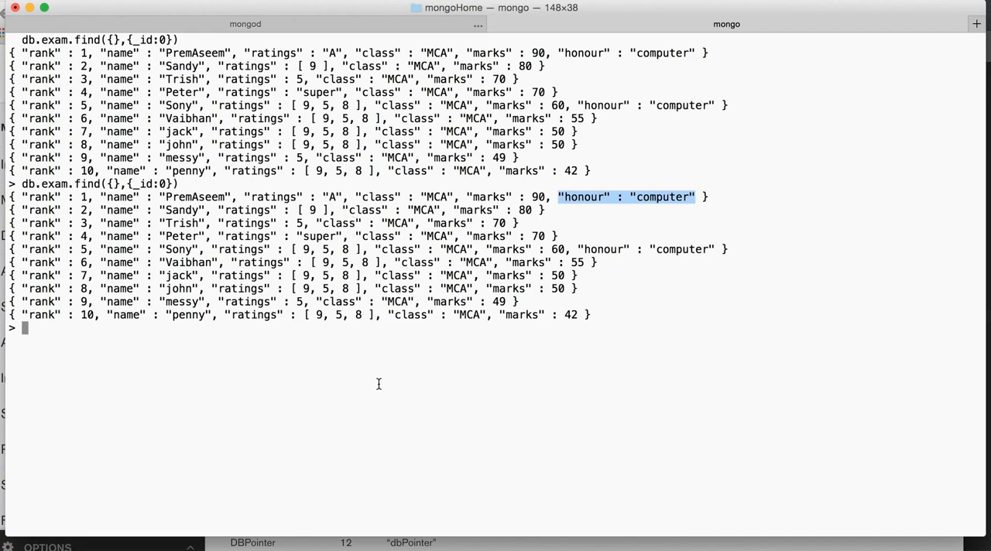
{"action": "mouse_move", "coordinate": [644, 229]}
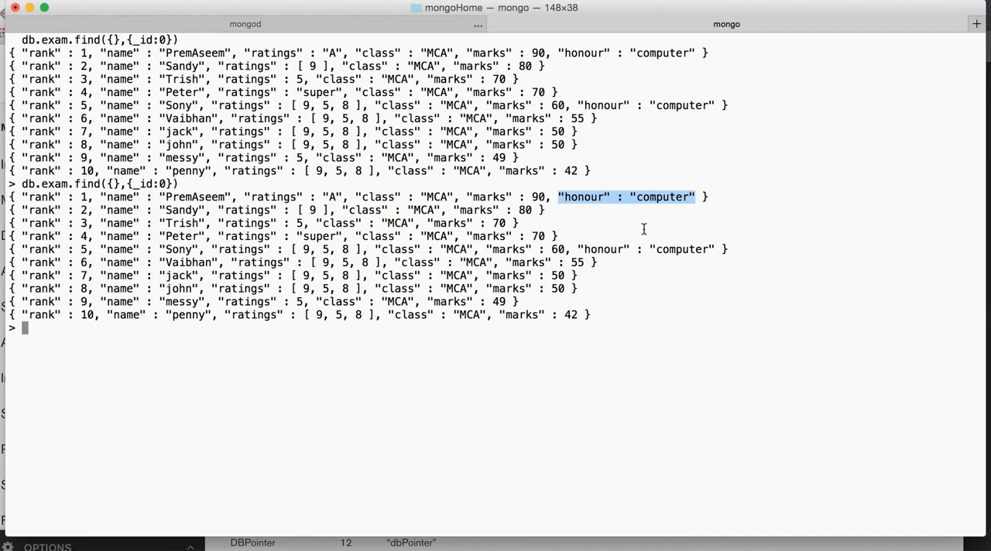
{"action": "mouse_move", "coordinate": [448, 350]}
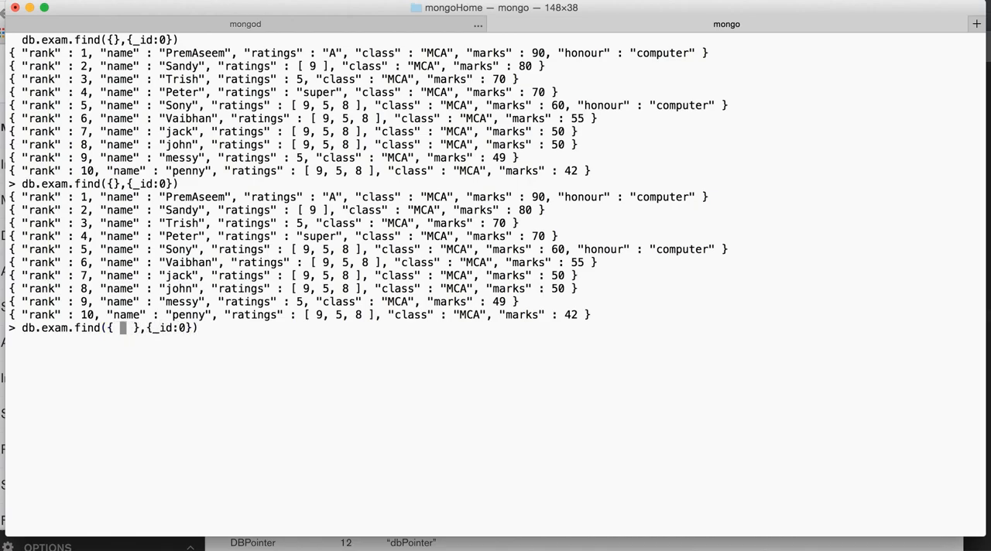
Step: Run db.exam.find({ honour : {$exists :1 } },{_id:0}), returning PremAseem and Sony
{"action": "type", "text": "h"}
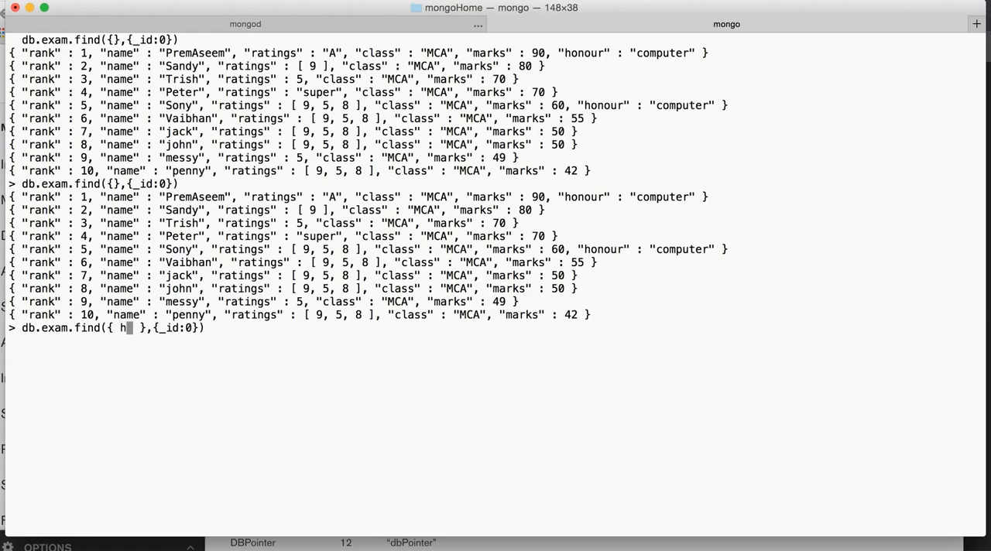
{"action": "type", "text": "onour :"}
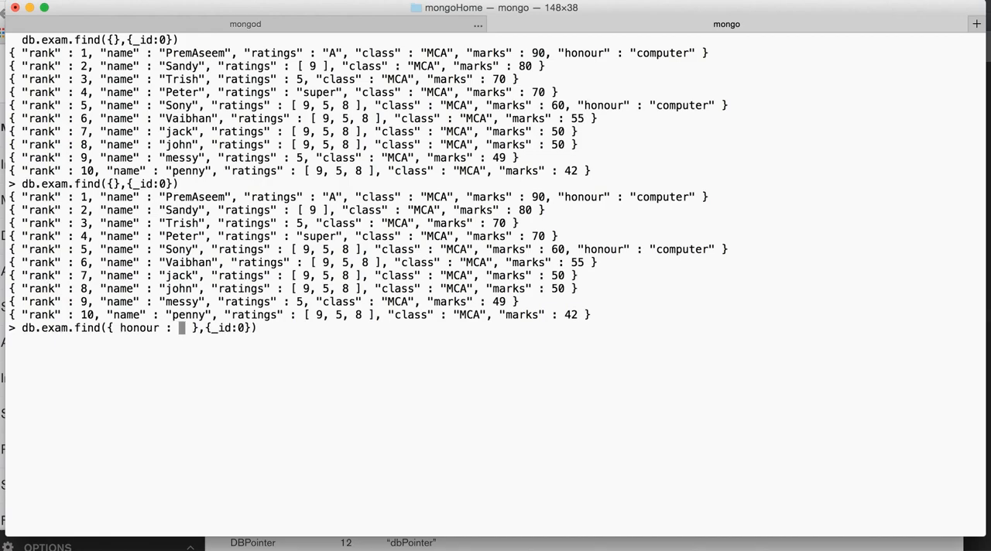
{"action": "type", "text": "{}"}
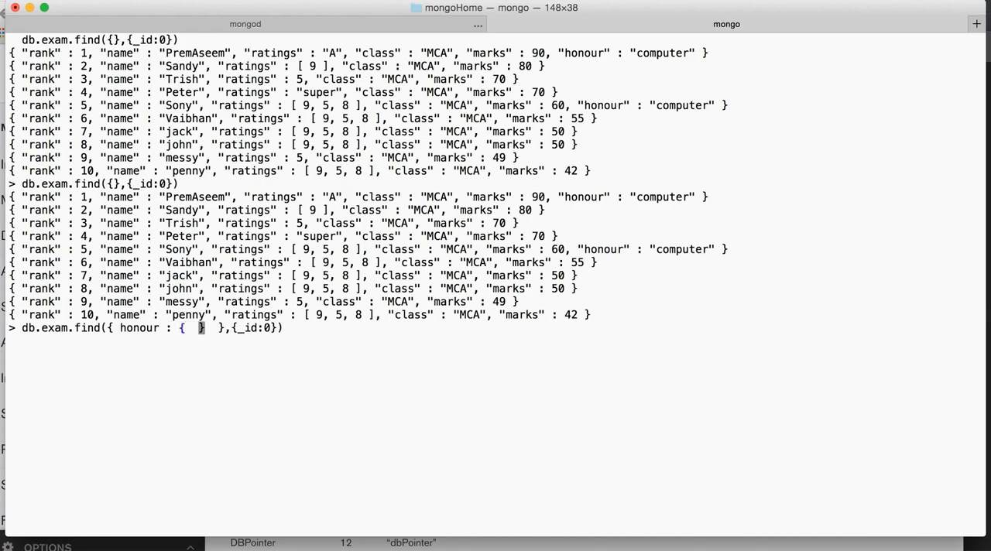
{"action": "type", "text": "$"}
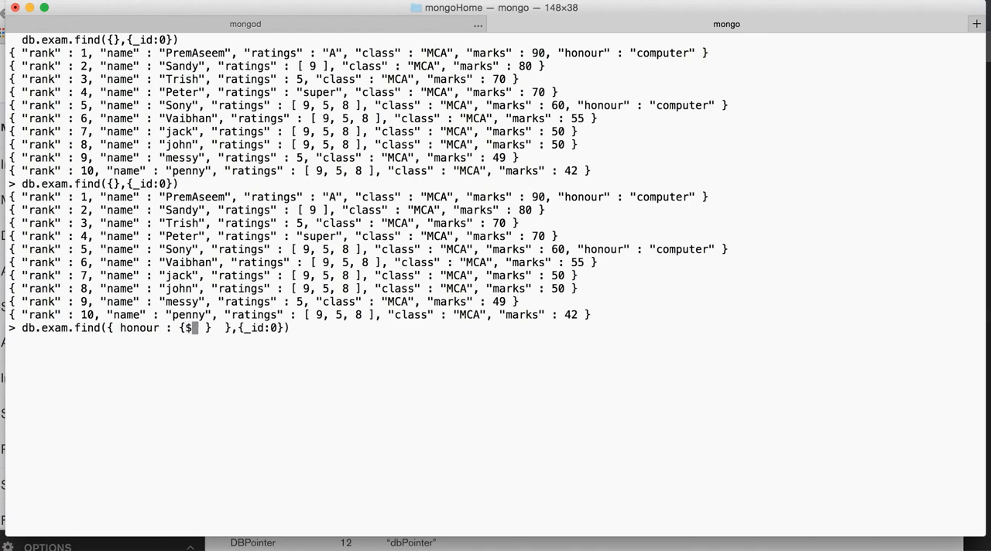
{"action": "type", "text": "exists :1"}
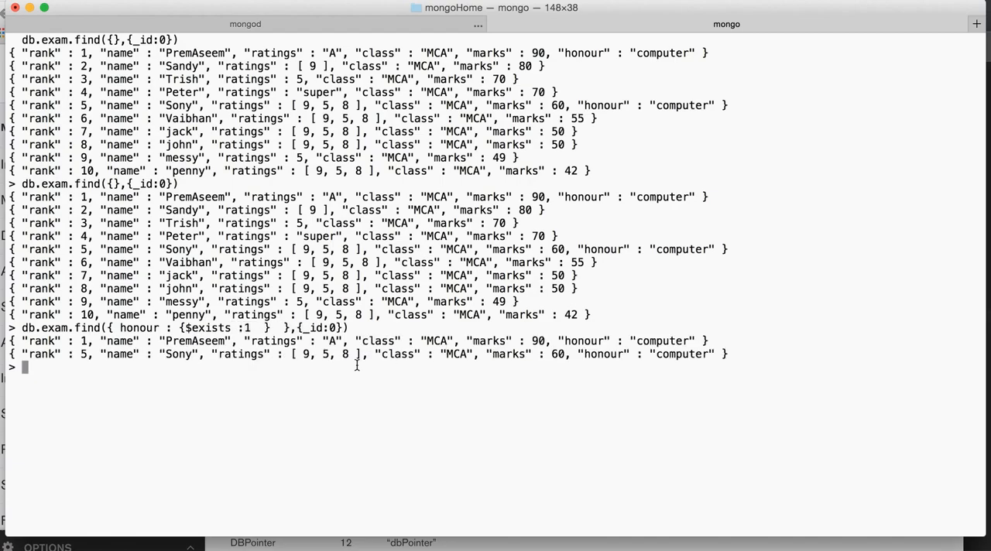
{"action": "mouse_move", "coordinate": [611, 203]}
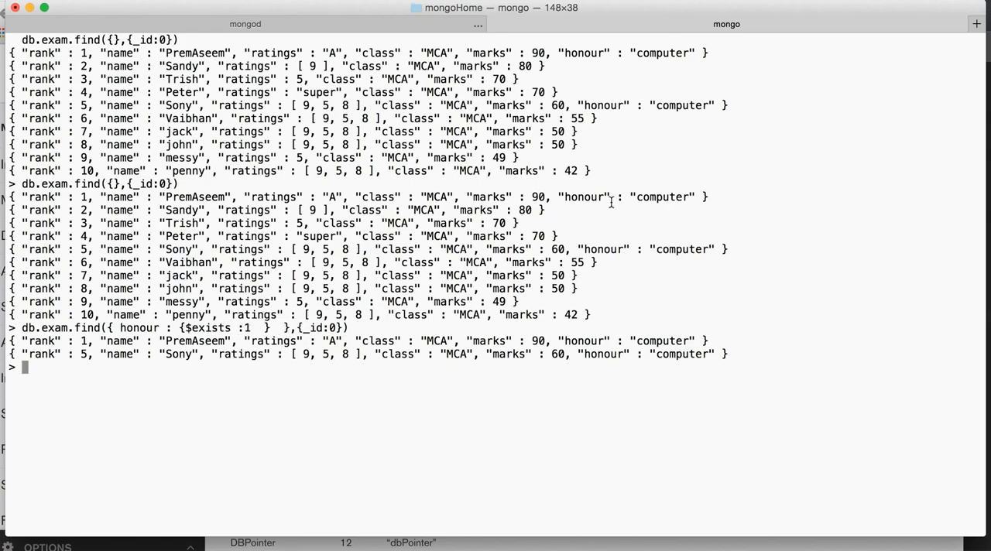
{"action": "mouse_move", "coordinate": [127, 415]}
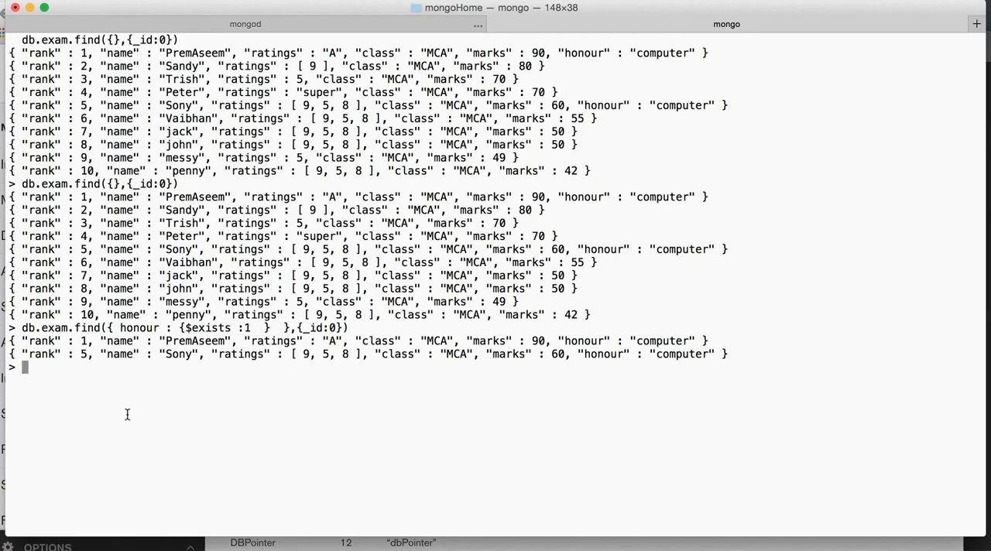
{"action": "mouse_move", "coordinate": [148, 403]}
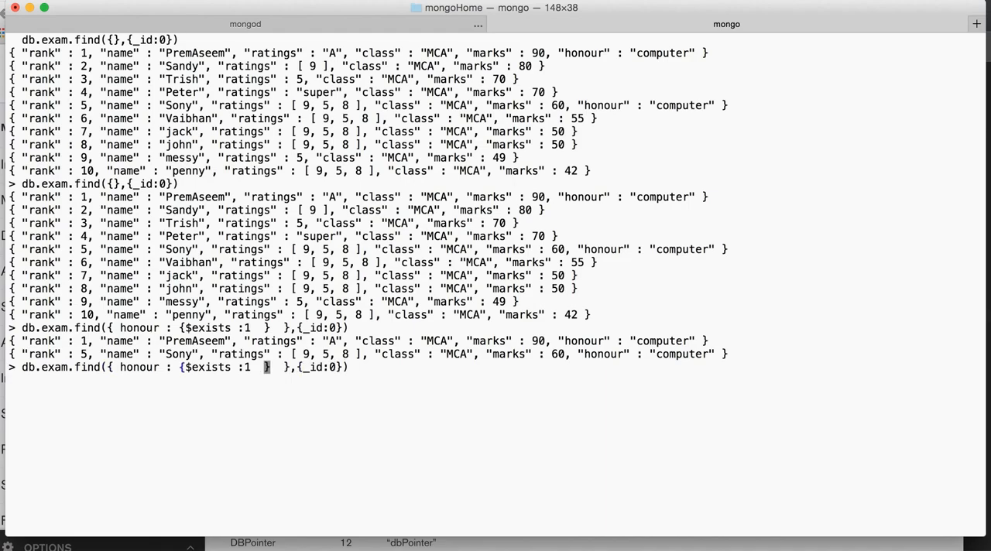
Step: Rerun the query with $exists :0, returning the eight students without an honour field
{"action": "key", "text": "Backspace"}
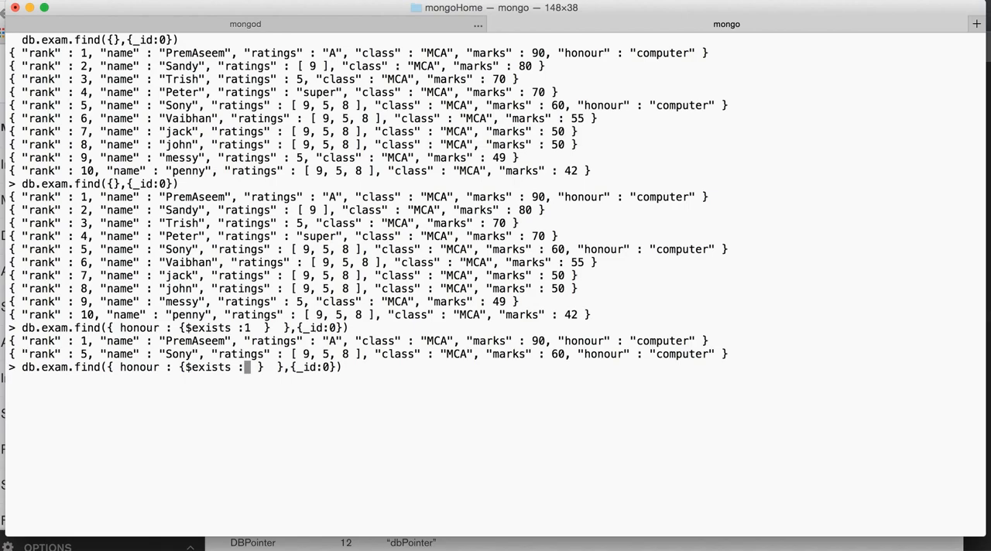
{"action": "type", "text": "0"}
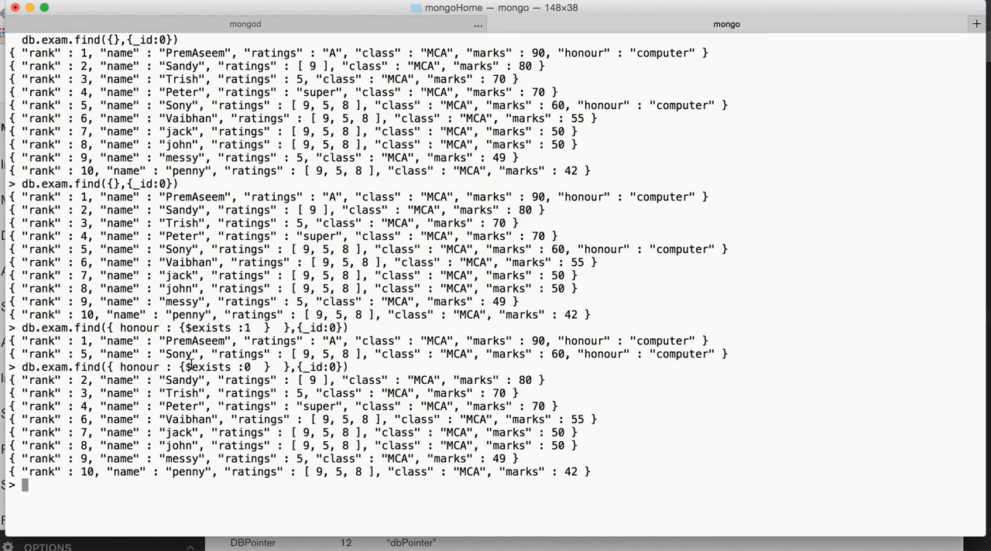
{"action": "mouse_move", "coordinate": [217, 446]}
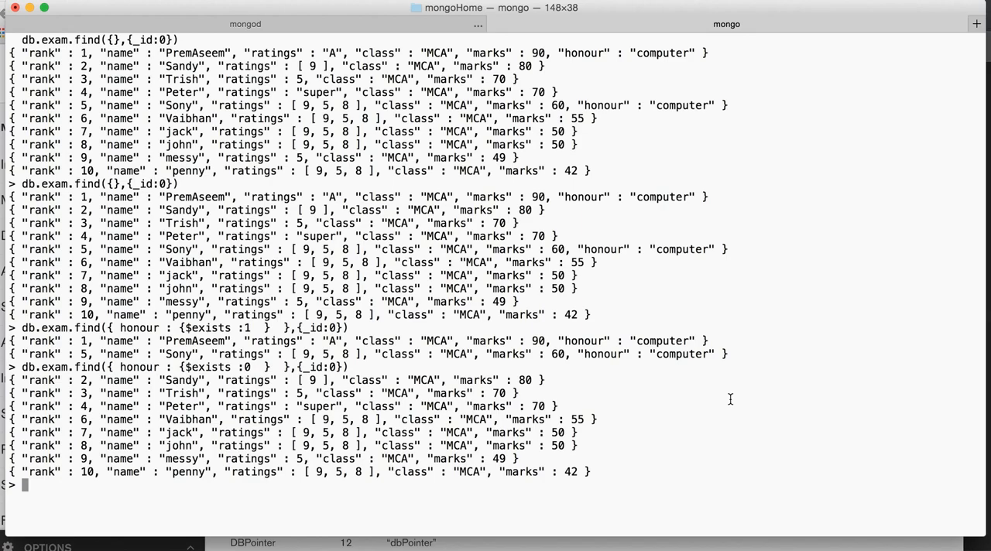
{"action": "mouse_move", "coordinate": [326, 260]}
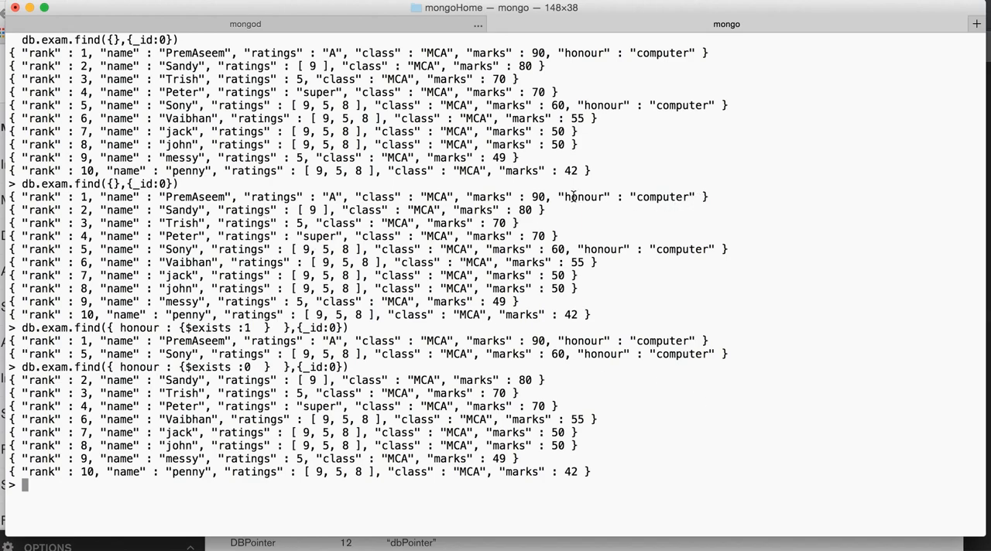
{"action": "double_click", "coordinate": [582, 196]}
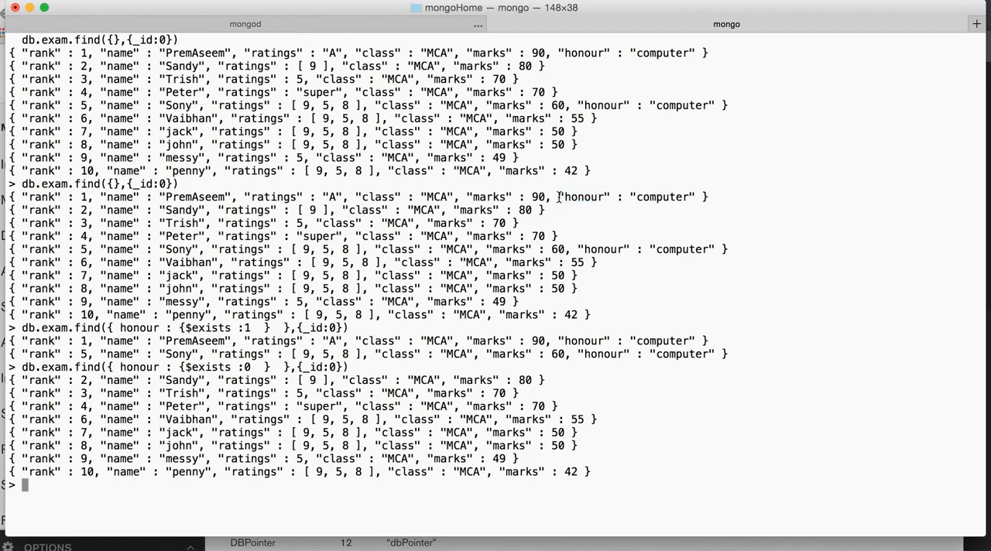
{"action": "double_click", "coordinate": [583, 197]}
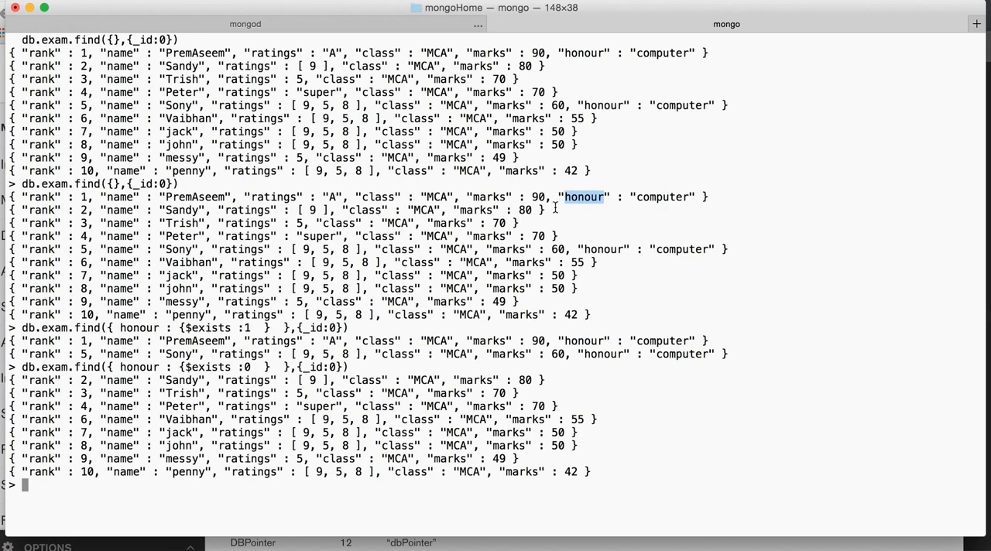
{"action": "mouse_move", "coordinate": [217, 355]}
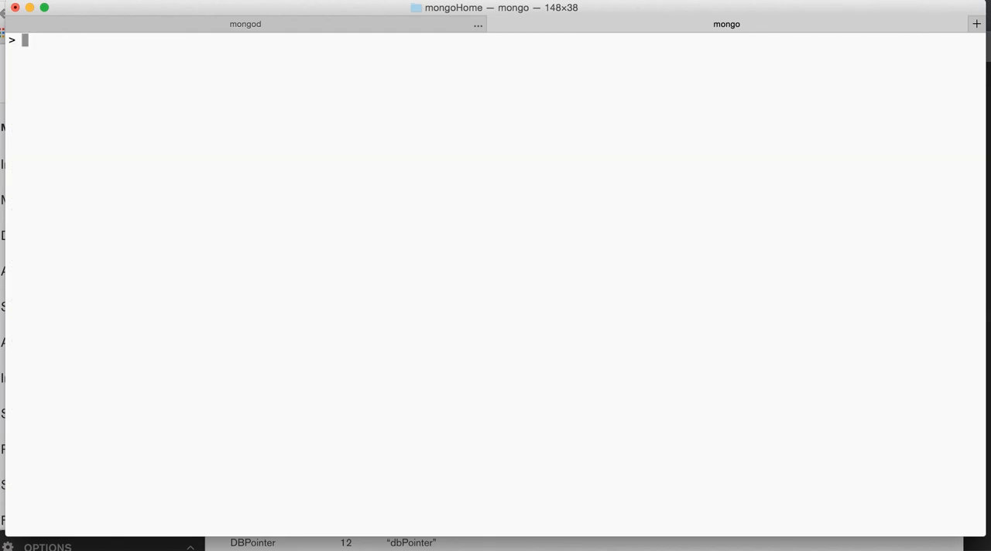
{"action": "type", "text": "db.exam.find({ honour : {$exists :0  }  },{_id:0})"}
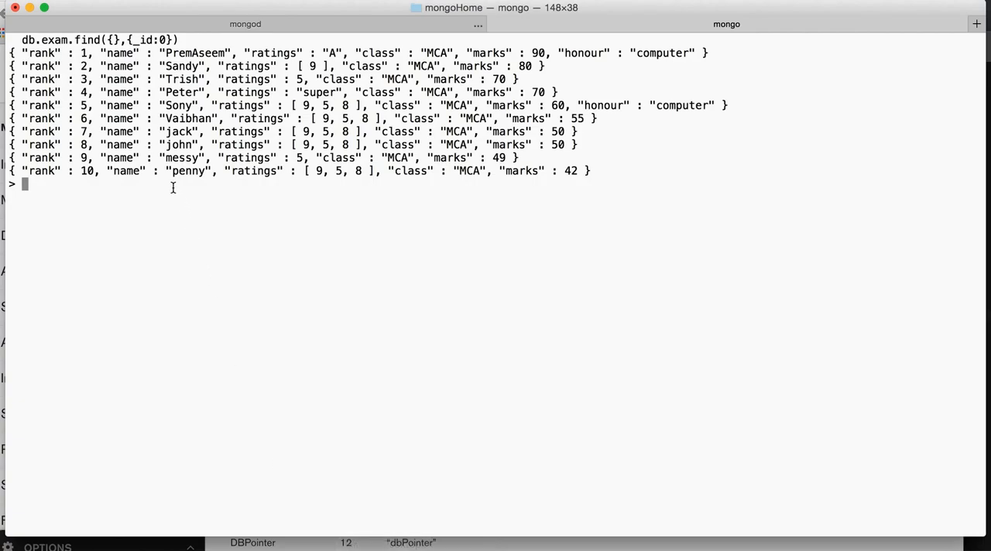
{"action": "mouse_move", "coordinate": [111, 52]}
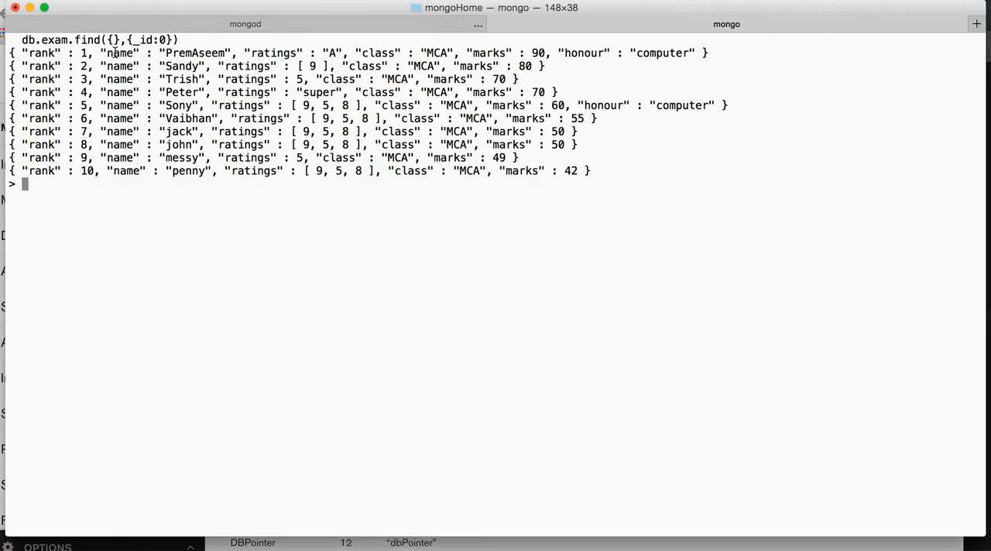
{"action": "mouse_move", "coordinate": [283, 163]}
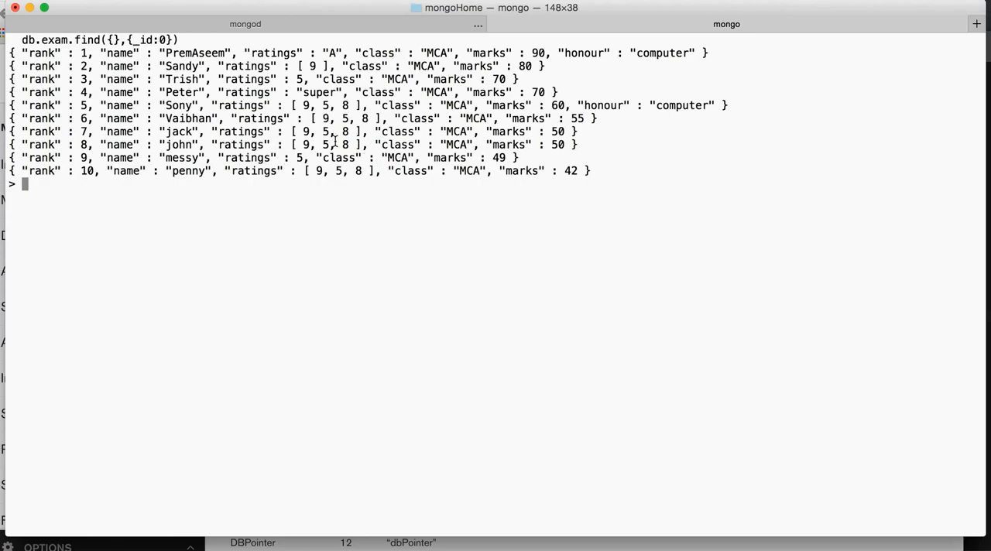
{"action": "mouse_move", "coordinate": [176, 52]}
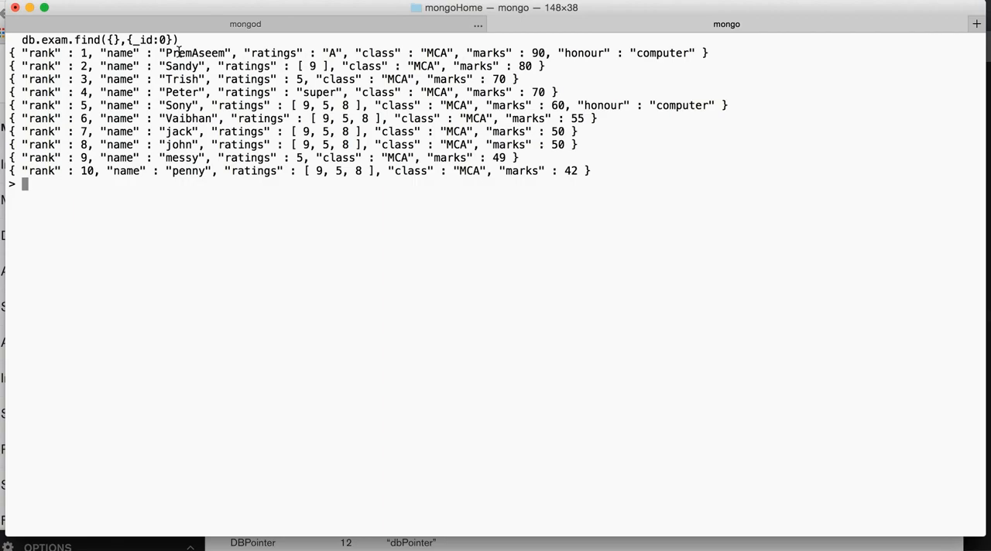
{"action": "mouse_move", "coordinate": [220, 65]}
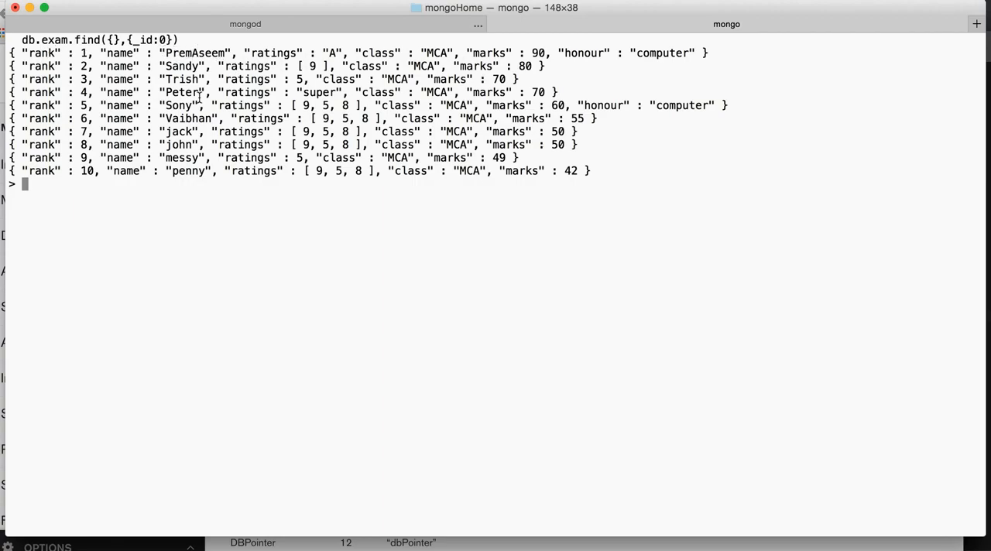
{"action": "double_click", "coordinate": [273, 52]}
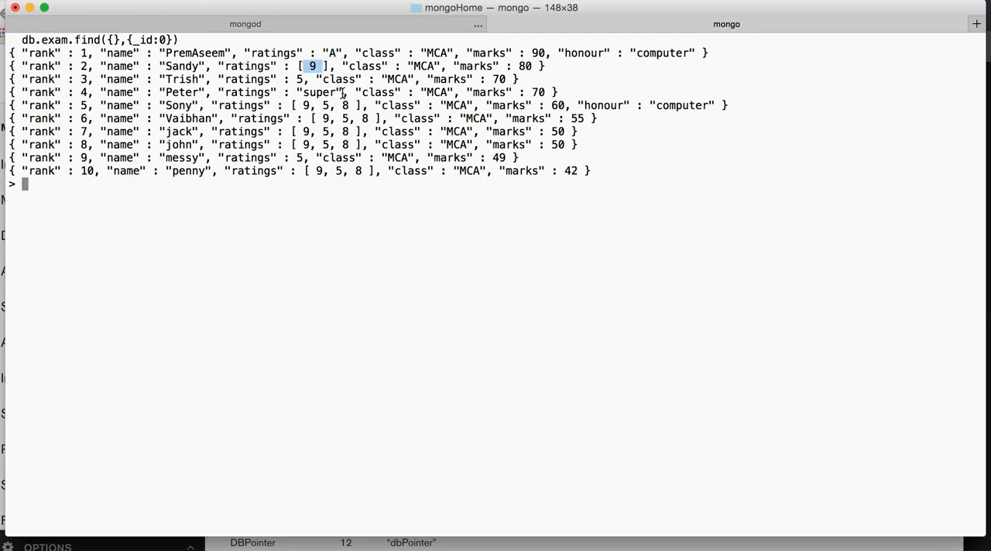
{"action": "double_click", "coordinate": [317, 93]}
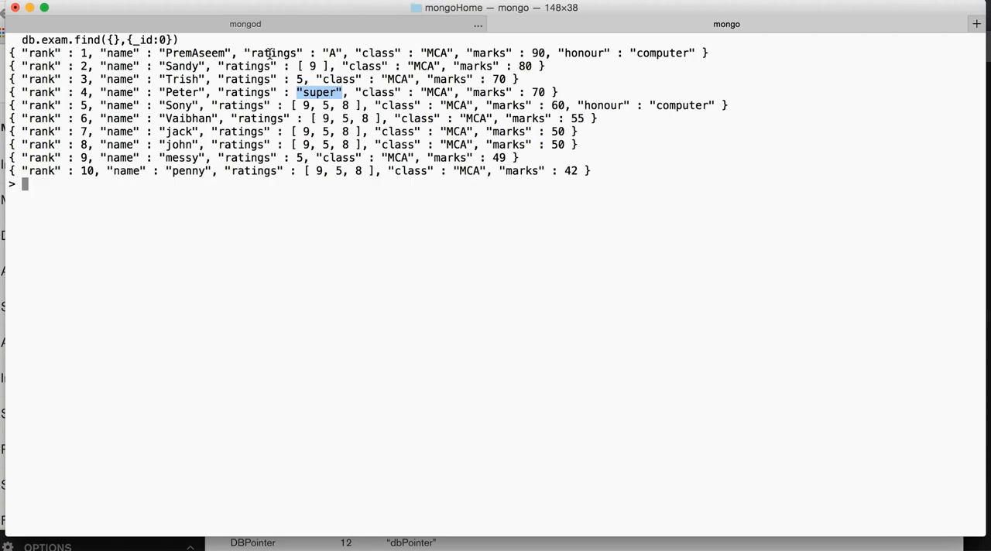
{"action": "double_click", "coordinate": [275, 53]}
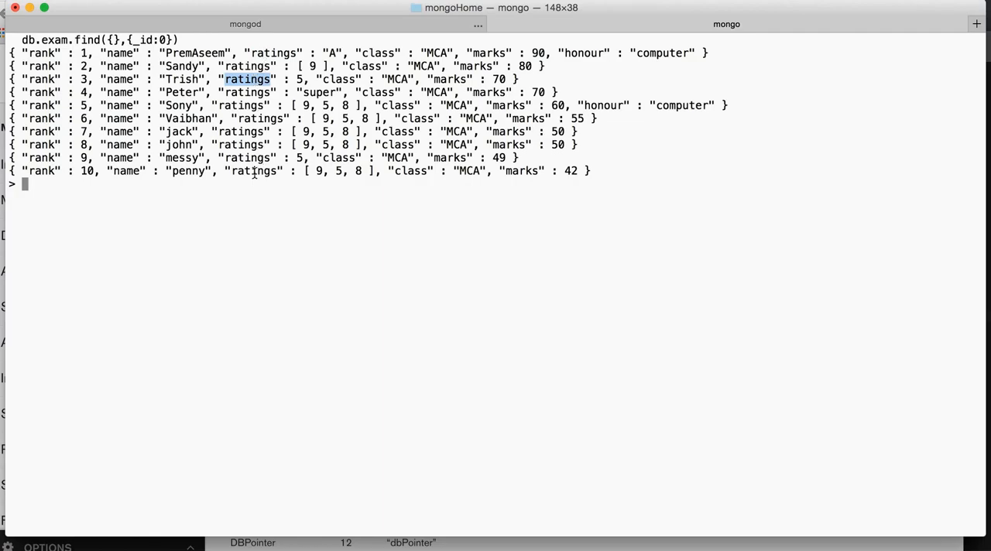
{"action": "double_click", "coordinate": [253, 170]}
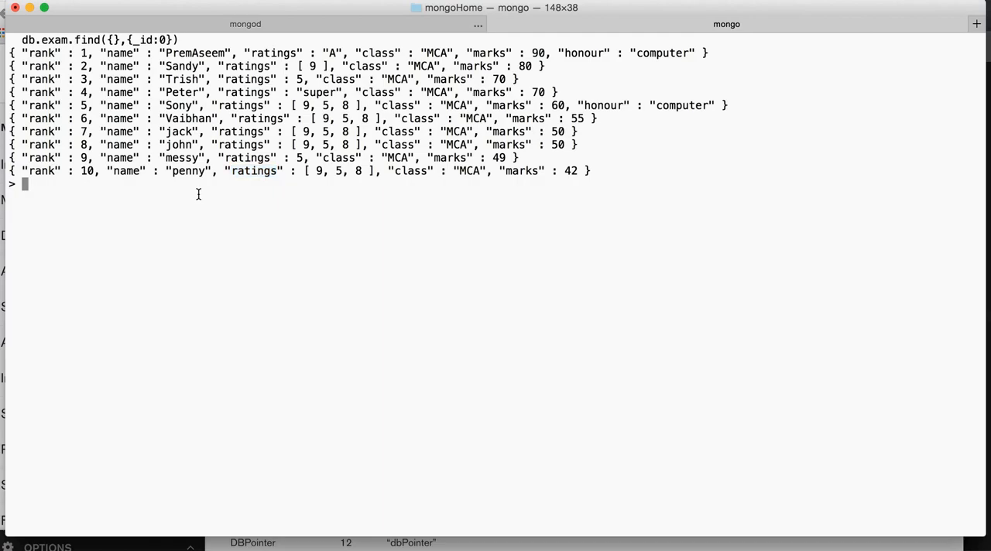
{"action": "mouse_move", "coordinate": [310, 229]}
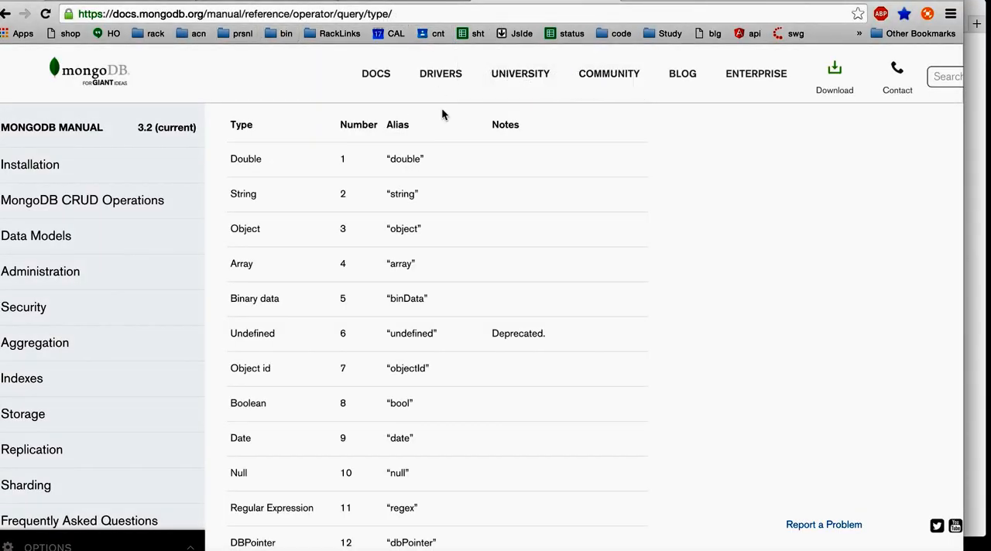
{"action": "mouse_move", "coordinate": [249, 130]}
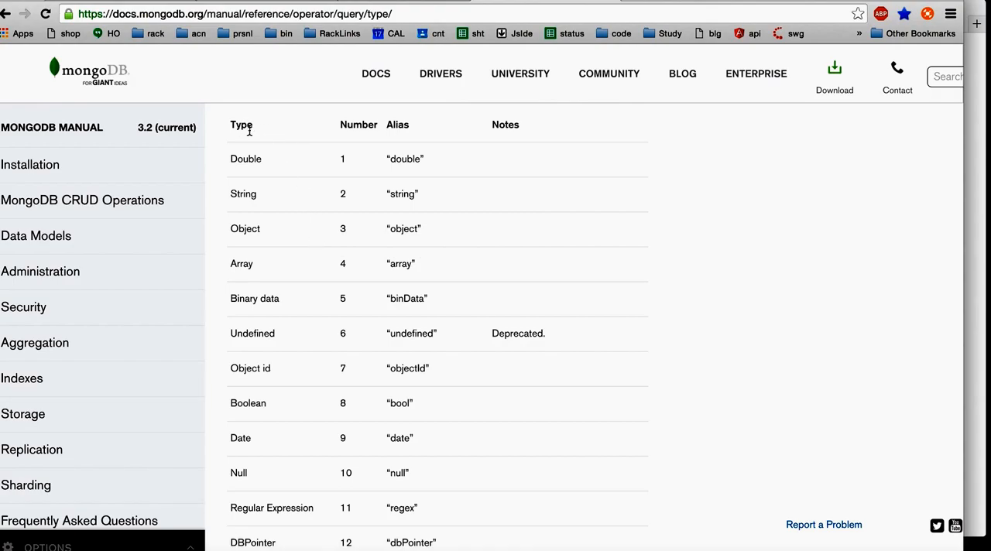
{"action": "mouse_move", "coordinate": [349, 163]}
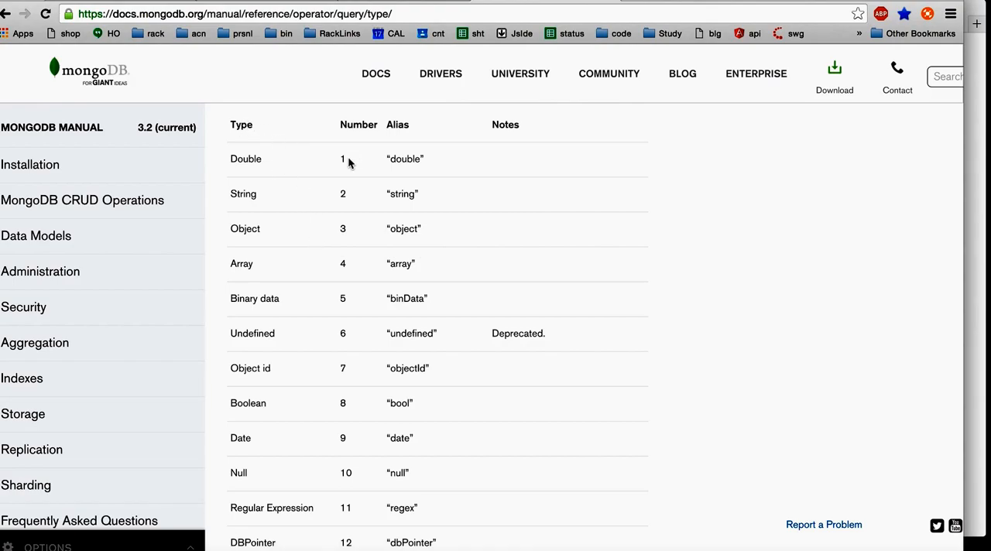
{"action": "double_click", "coordinate": [342, 158]}
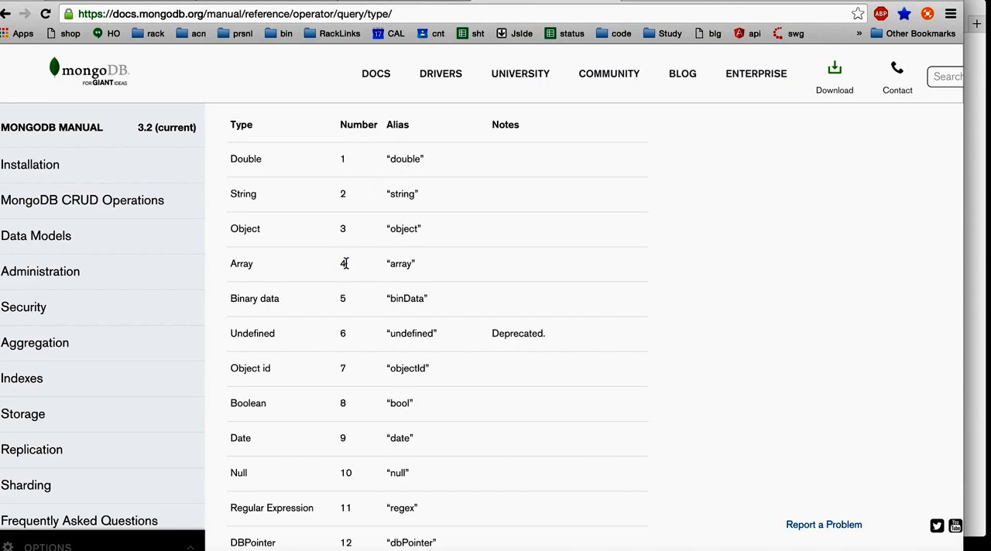
{"action": "double_click", "coordinate": [342, 263]}
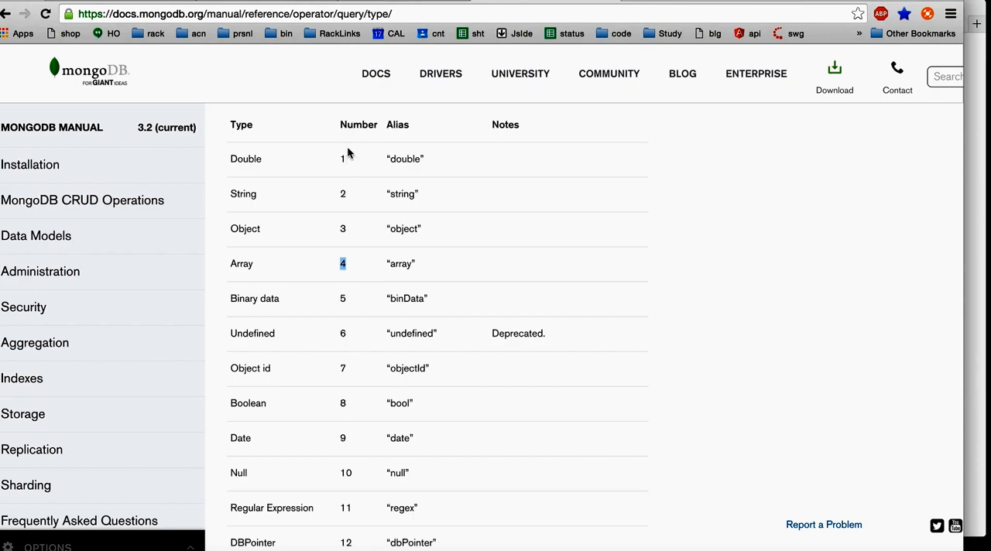
{"action": "mouse_move", "coordinate": [354, 393]}
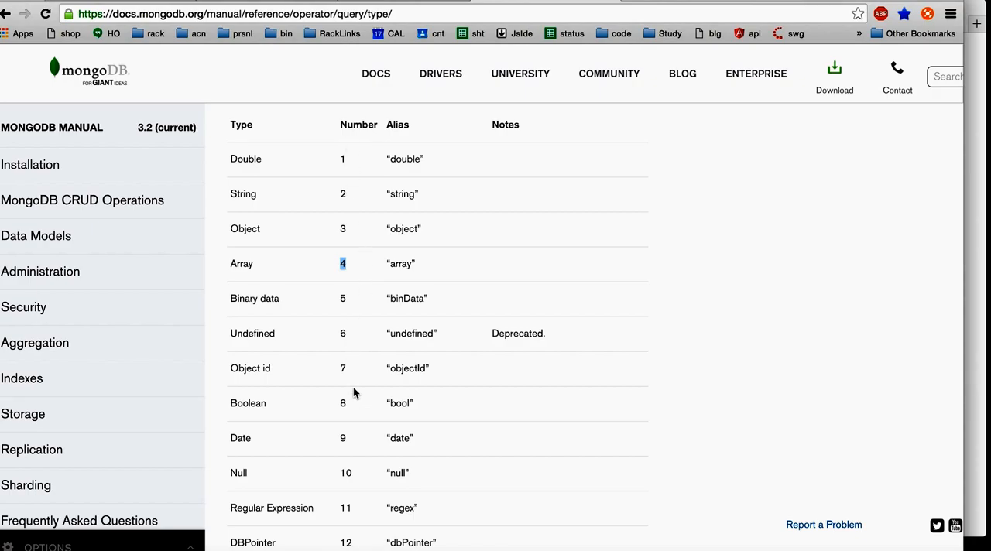
{"action": "scroll", "scroll_direction": "down", "scroll_amount": 3}
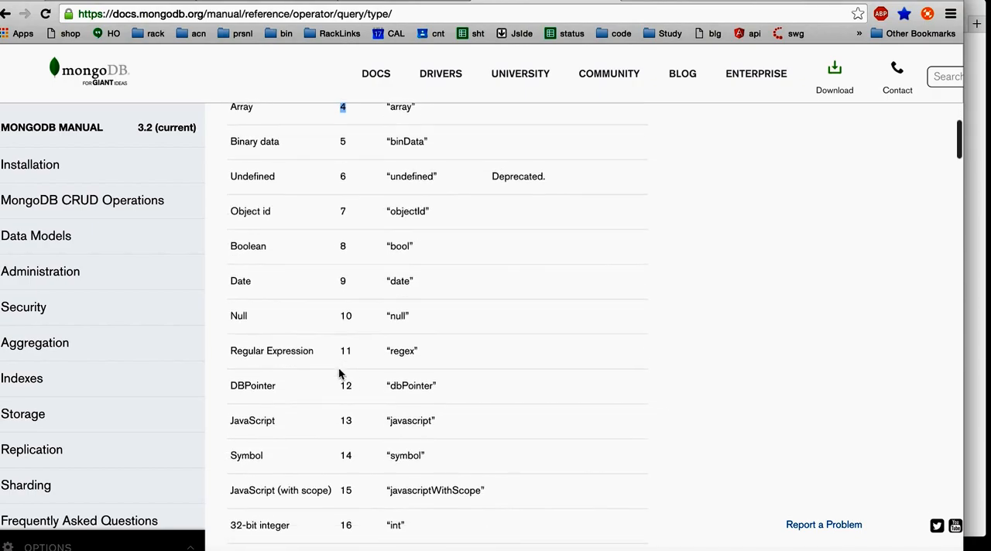
{"action": "scroll", "scroll_direction": "down", "scroll_amount": 3}
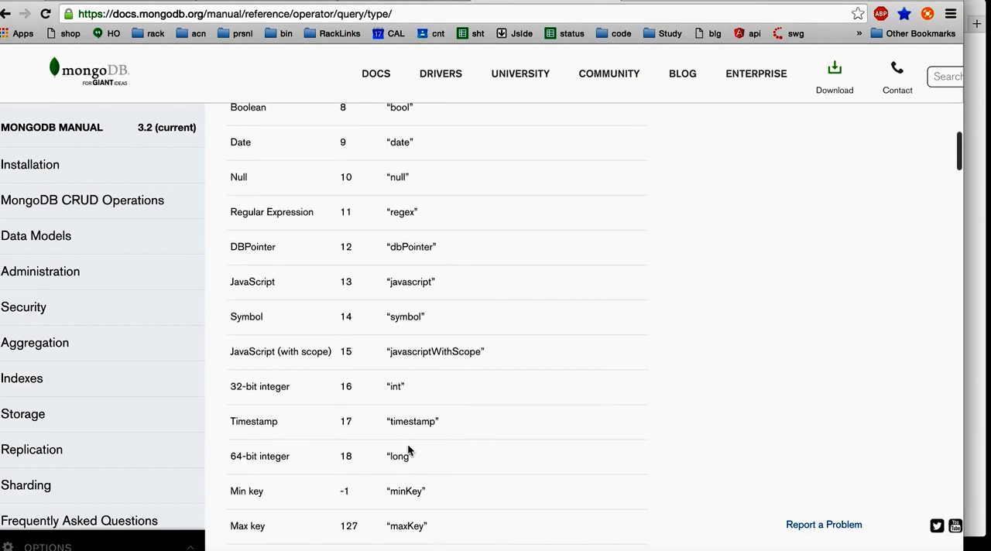
{"action": "scroll", "scroll_direction": "down", "scroll_amount": 3}
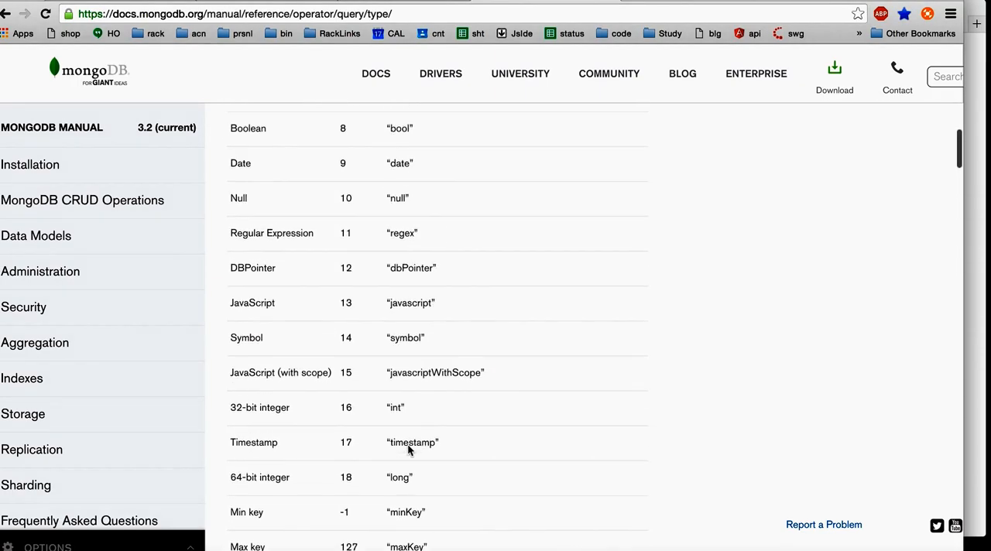
{"action": "scroll", "scroll_direction": "up", "scroll_amount": 3}
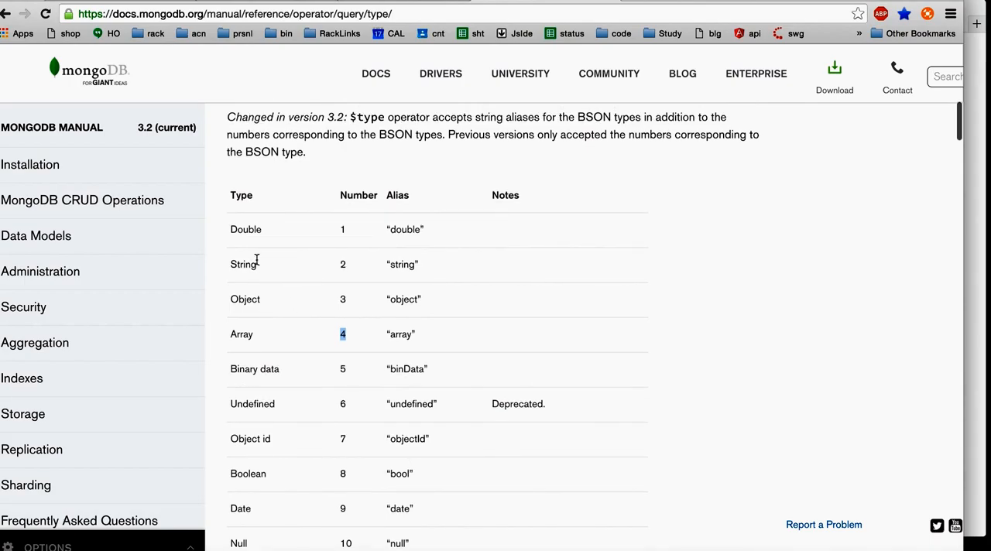
{"action": "mouse_move", "coordinate": [417, 350]}
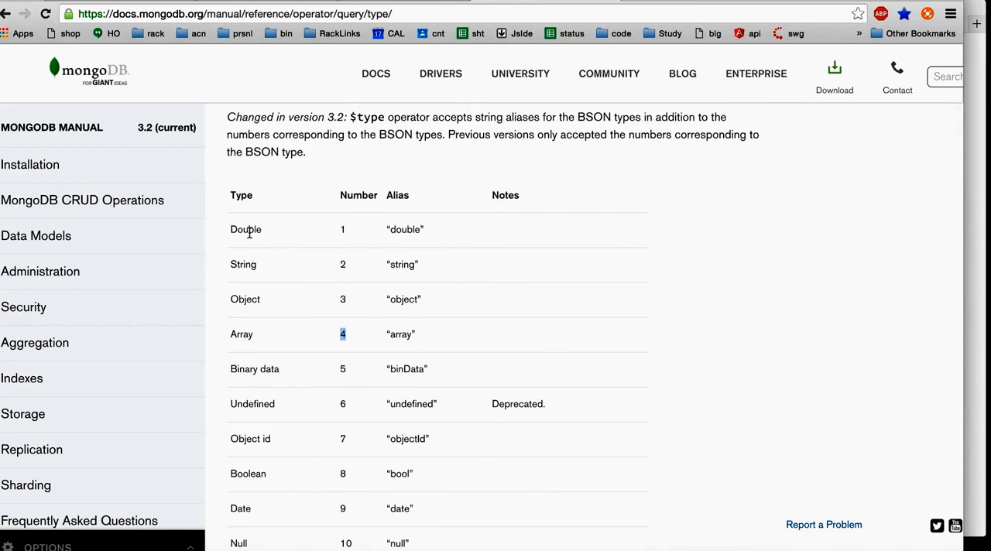
{"action": "double_click", "coordinate": [245, 229]}
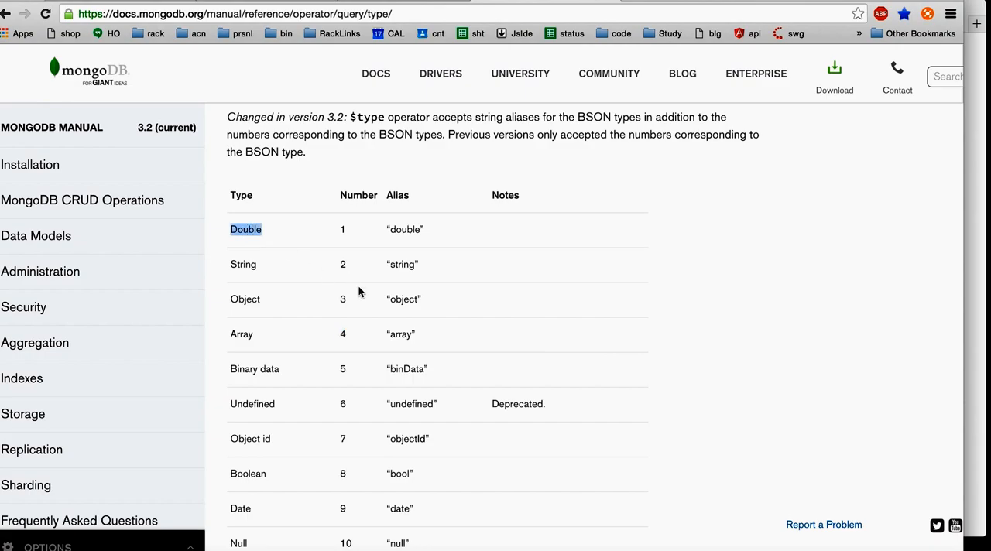
{"action": "mouse_move", "coordinate": [378, 387]}
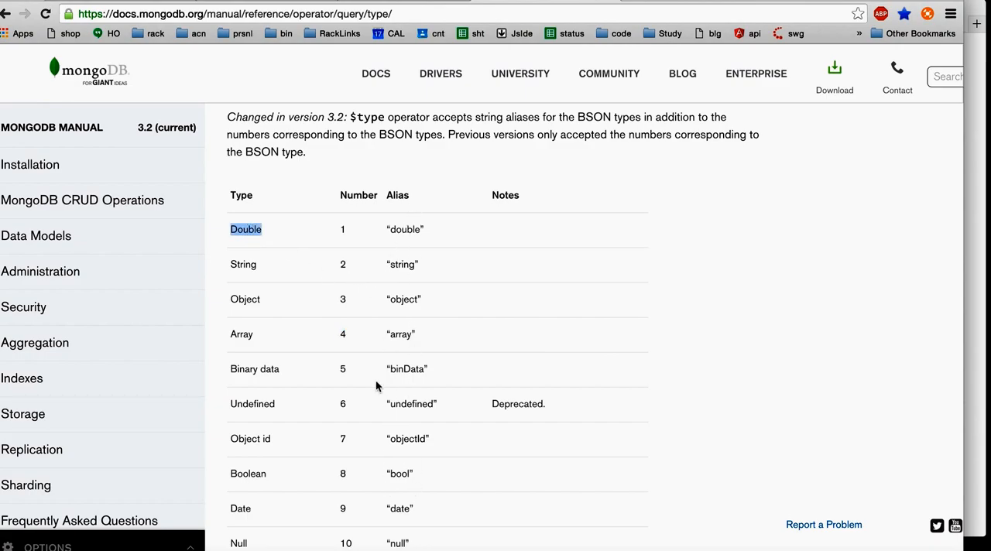
{"action": "left_click", "coordinate": [343, 229]}
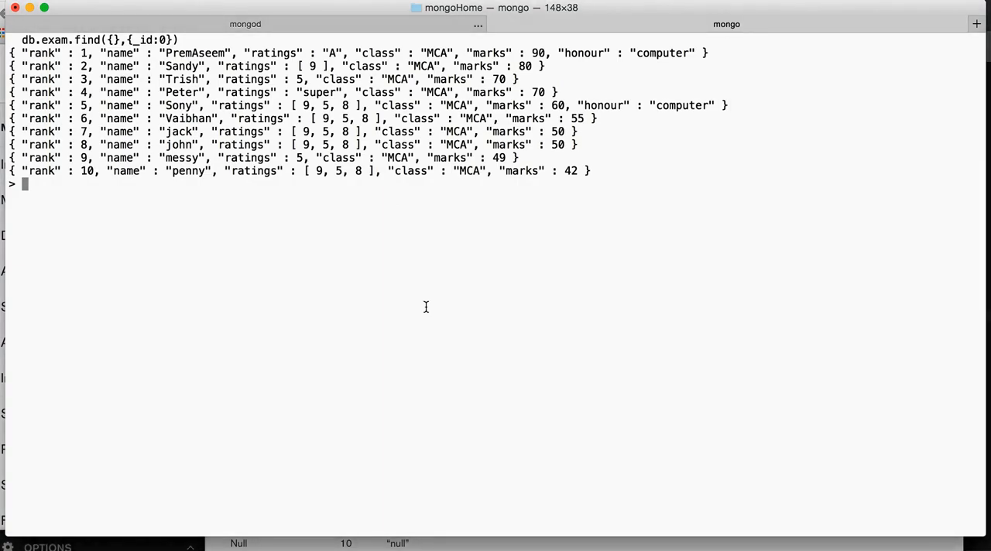
Step: Edit the find command into db.exam.find({ ratings : { $type : 2 } },{_id:0})
{"action": "type", "text": "db.exam.find({},{_id:0})"}
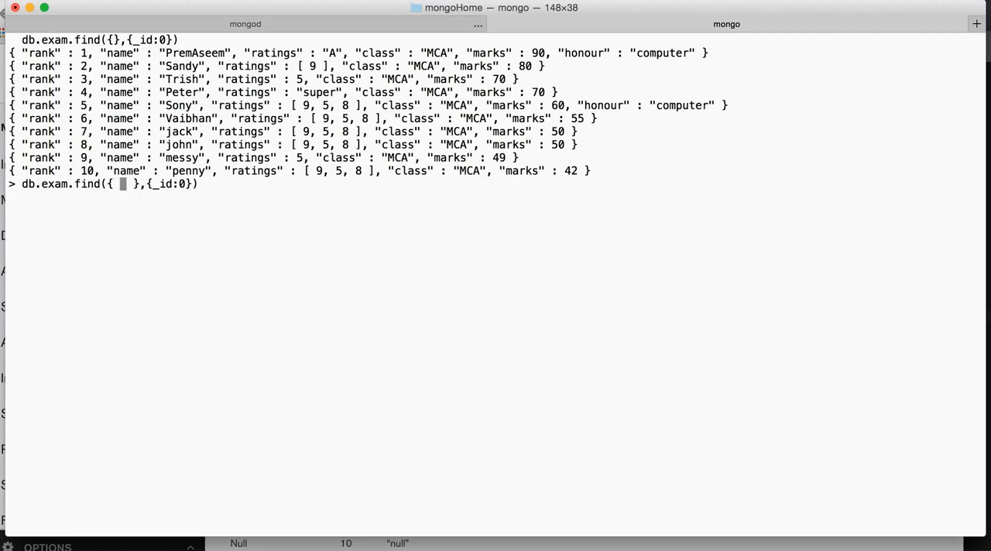
{"action": "type", "text": "ratin"}
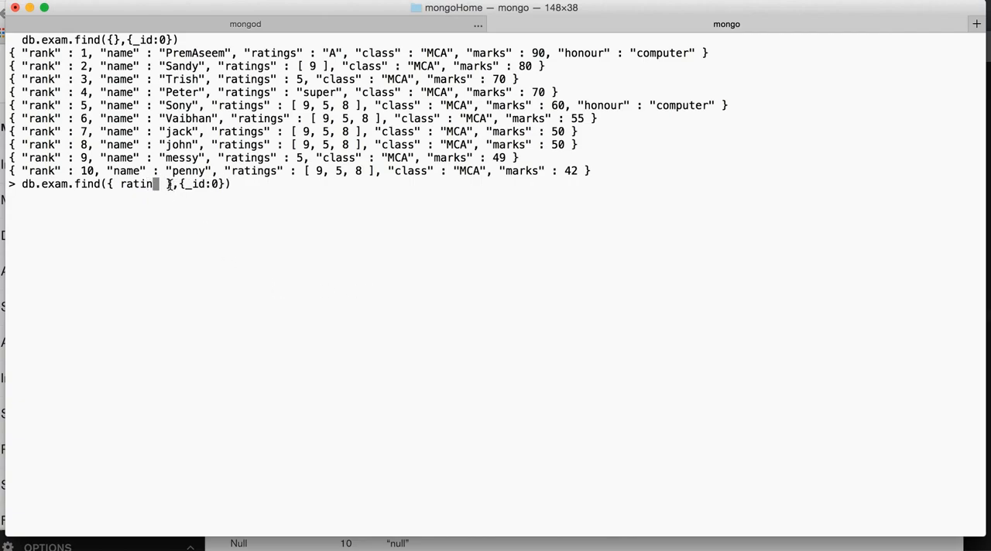
{"action": "type", "text": "}"}
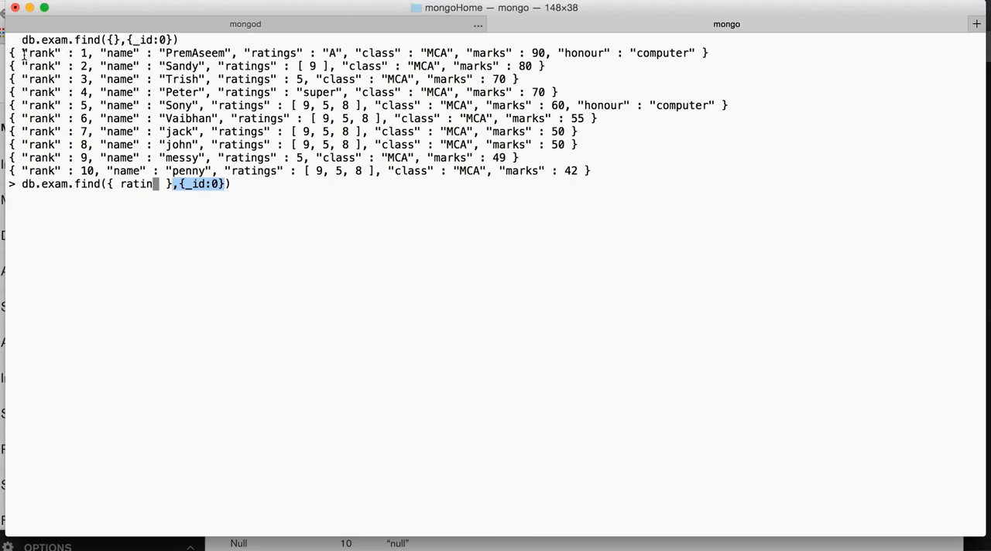
{"action": "mouse_move", "coordinate": [256, 229]}
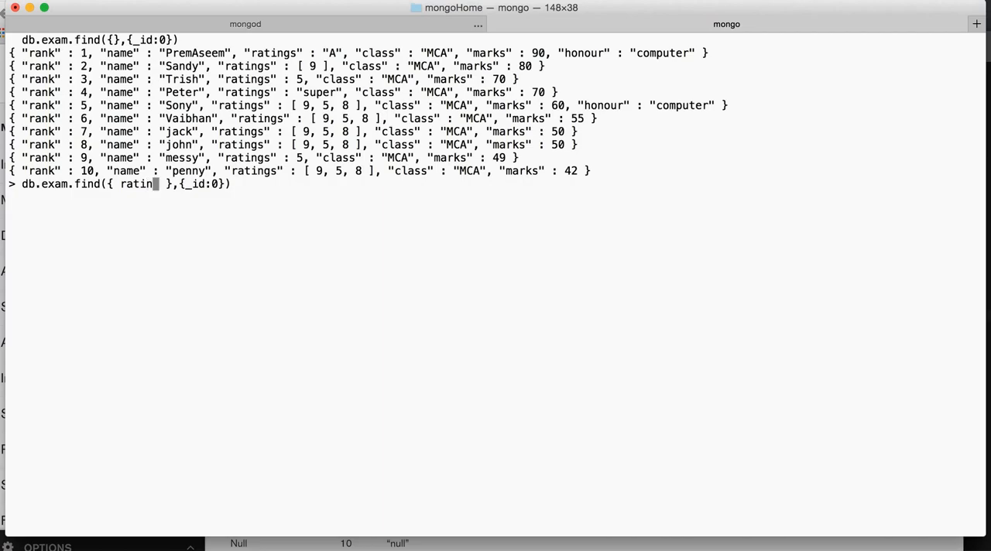
{"action": "type", "text": "gs : {"}
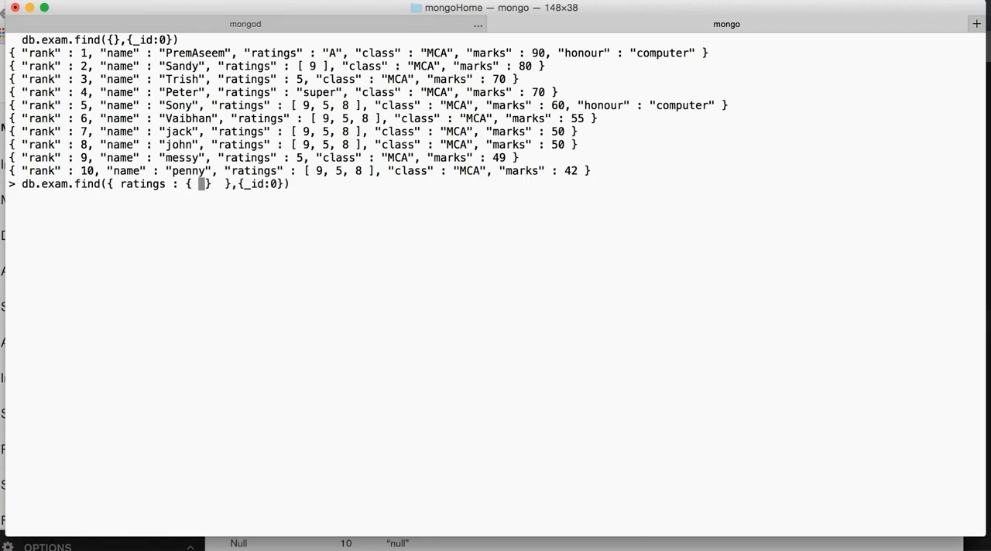
{"action": "type", "text": "$type : 2"}
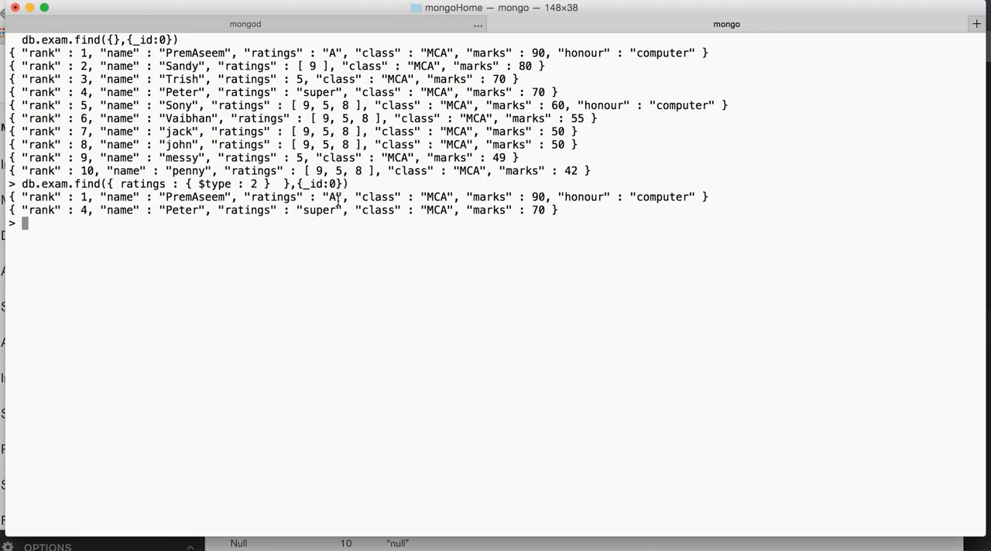
{"action": "mouse_move", "coordinate": [307, 229]}
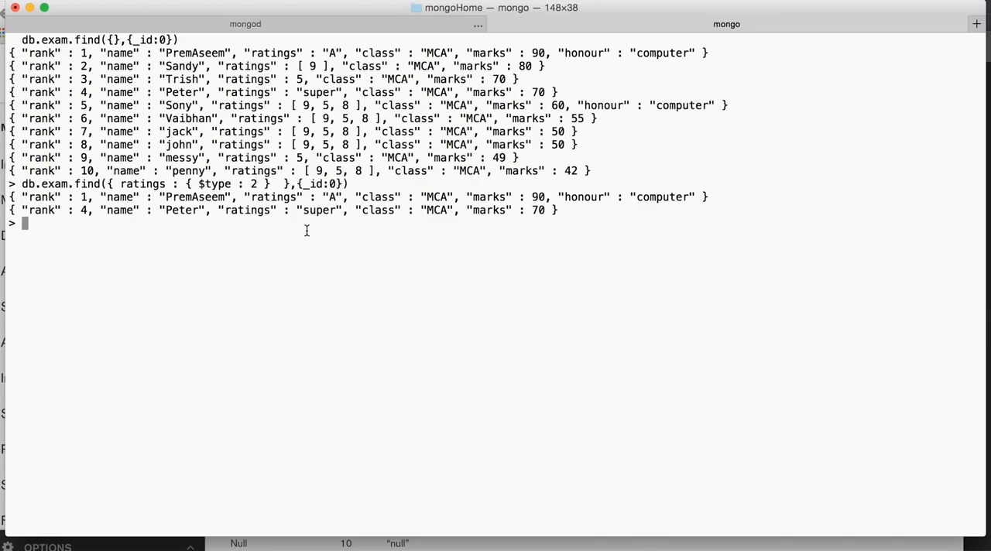
Step: Run the ratings $type : 2 query for string ratings, then $type : 1 for numeric ratings
{"action": "type", "text": "db.exam.find({},{_id:0})"}
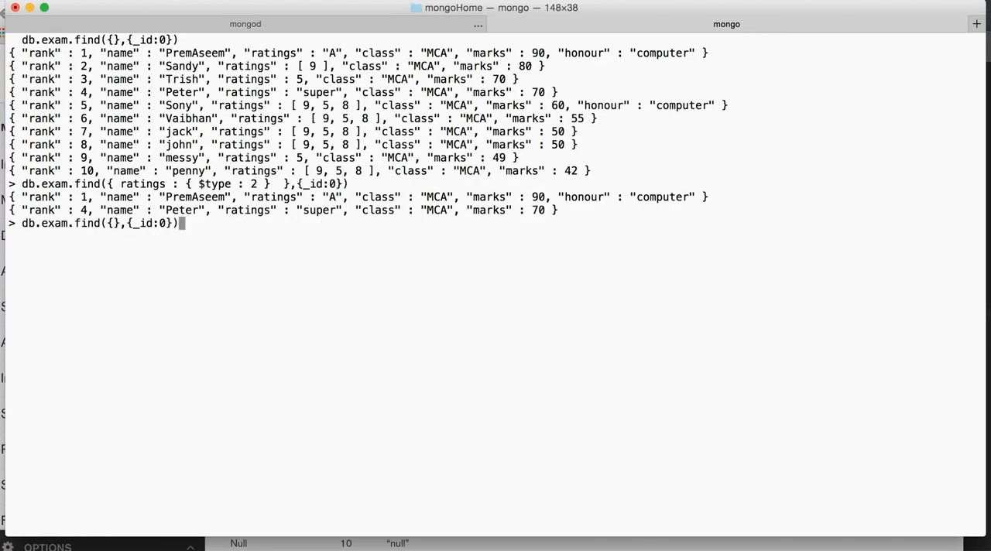
{"action": "type", "text": "{ ratings : { $type : 2 }"}
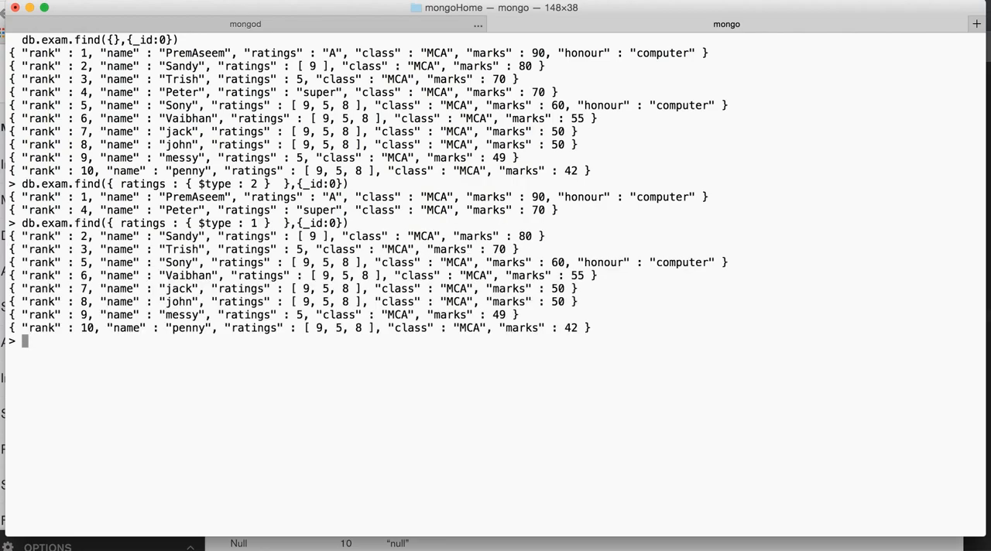
{"action": "mouse_move", "coordinate": [368, 366]}
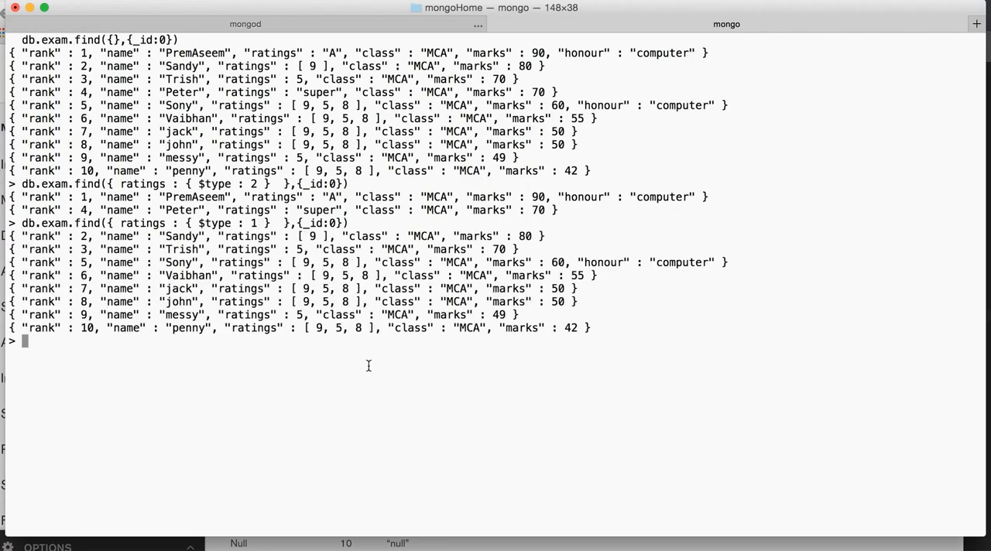